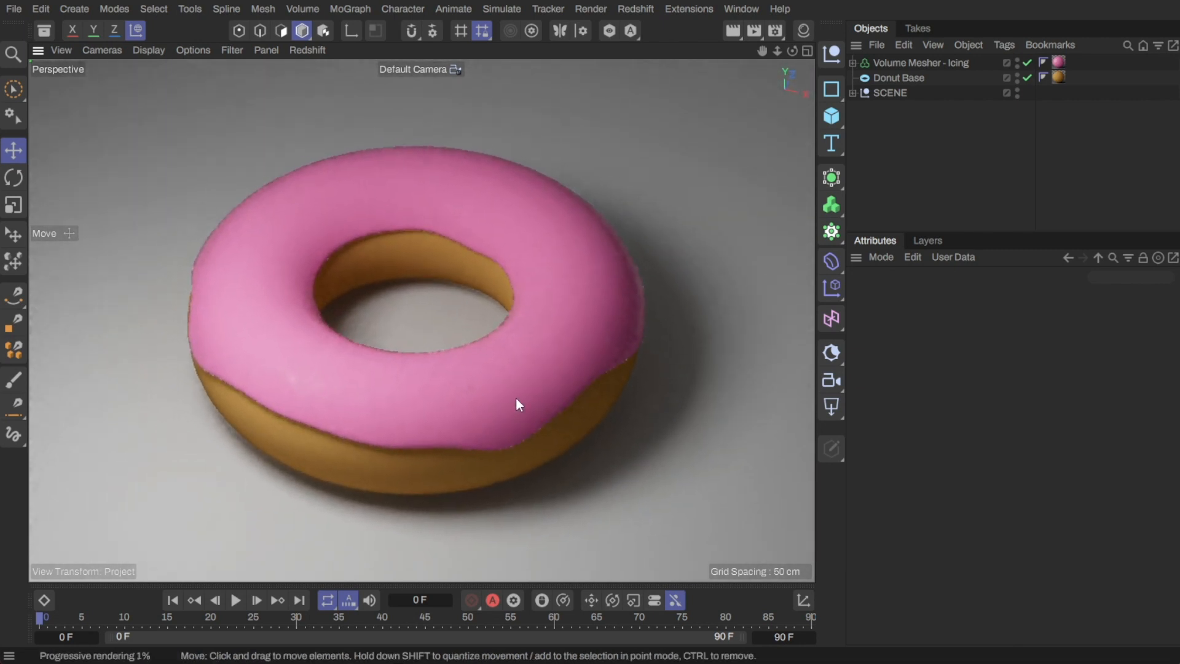
Stop the interactive render and add a Capsule named Sprinkle plus a Cloner.
{"action": "left_click", "coordinate": [830, 117]}
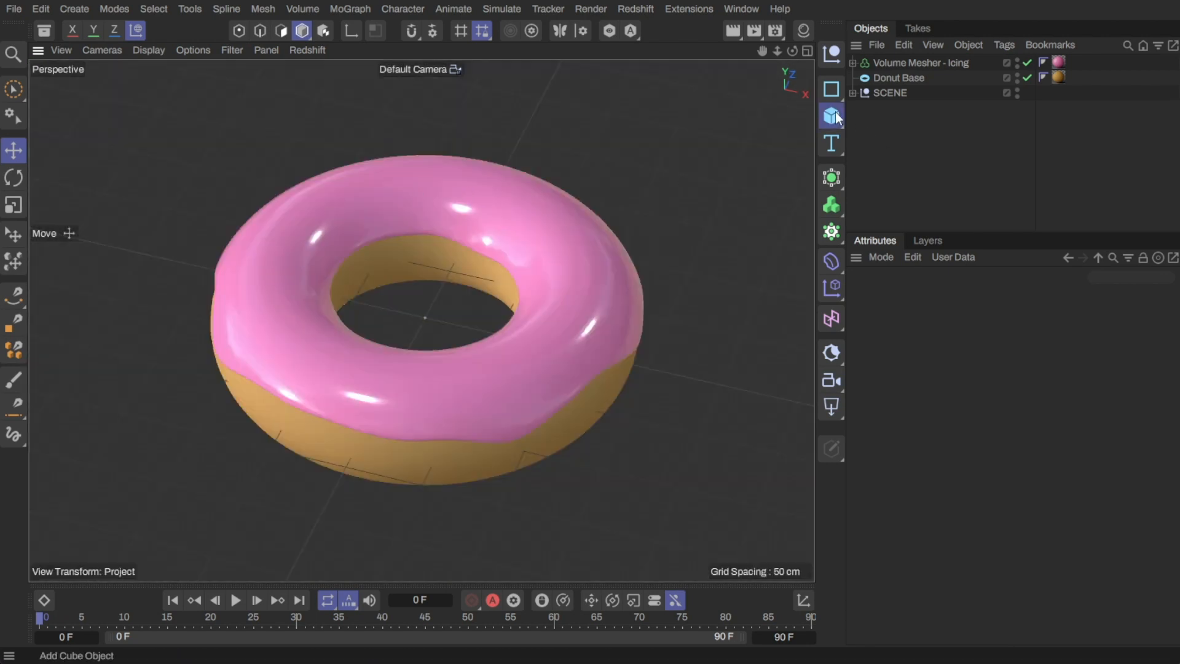
{"action": "left_click", "coordinate": [830, 117]}
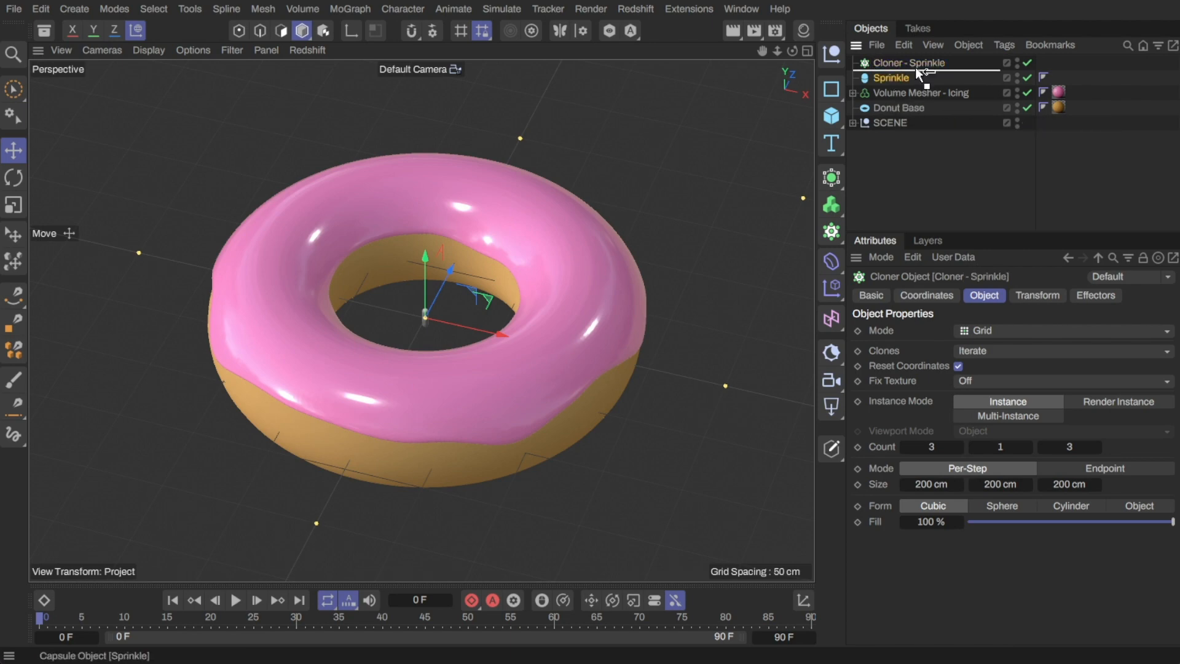
Put Sprinkle inside the Cloner and scatter 300 clones over the Volume Mesher icing surface.
{"action": "left_click", "coordinate": [1061, 330]}
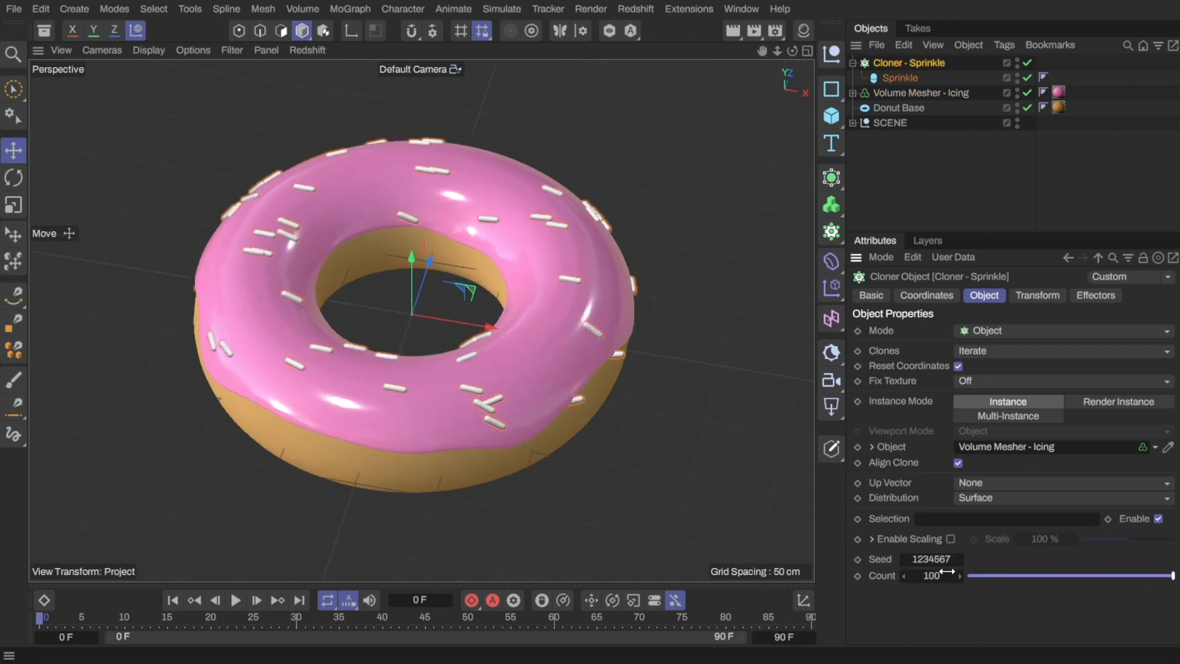
{"action": "left_click_drag", "start_coordinate": [951, 576], "coordinate": [970, 576]}
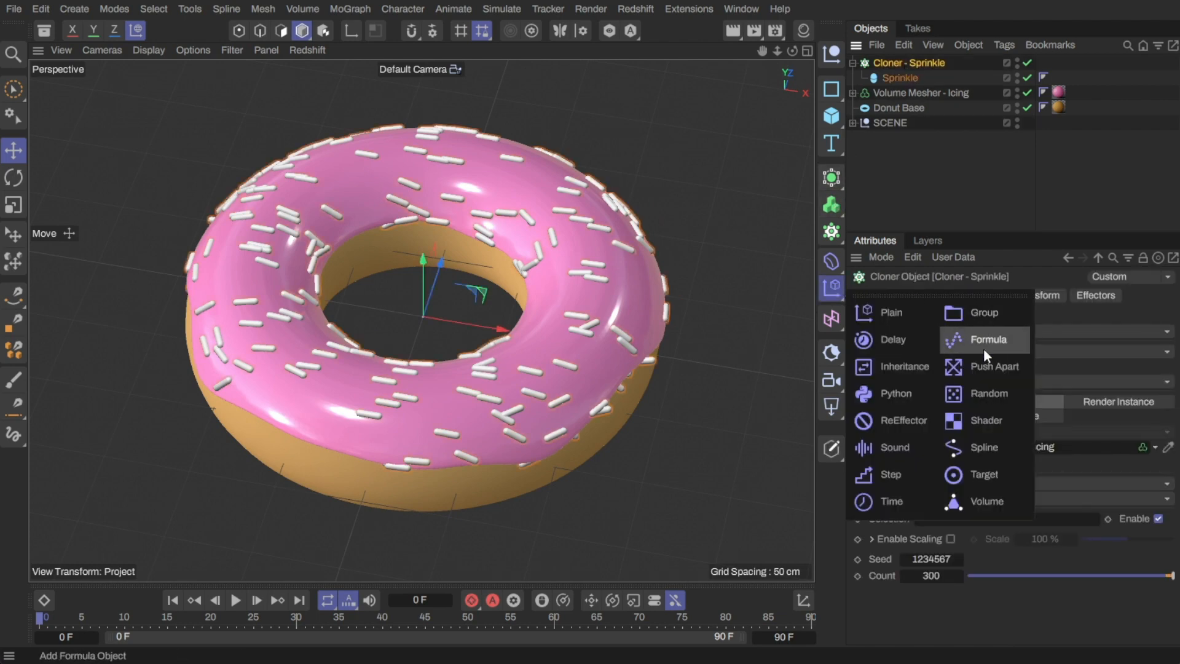
Add a Random effector to the sprinkle cloner with Position randomisation disabled.
{"action": "left_click", "coordinate": [990, 393]}
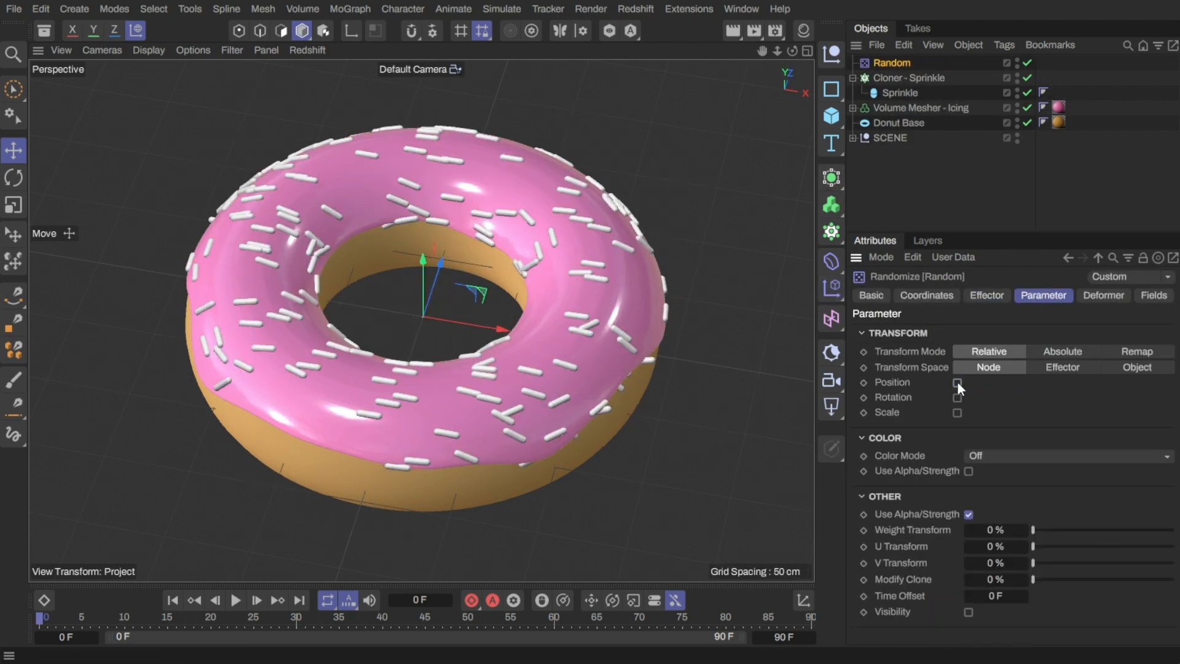
{"action": "left_click", "coordinate": [958, 398]}
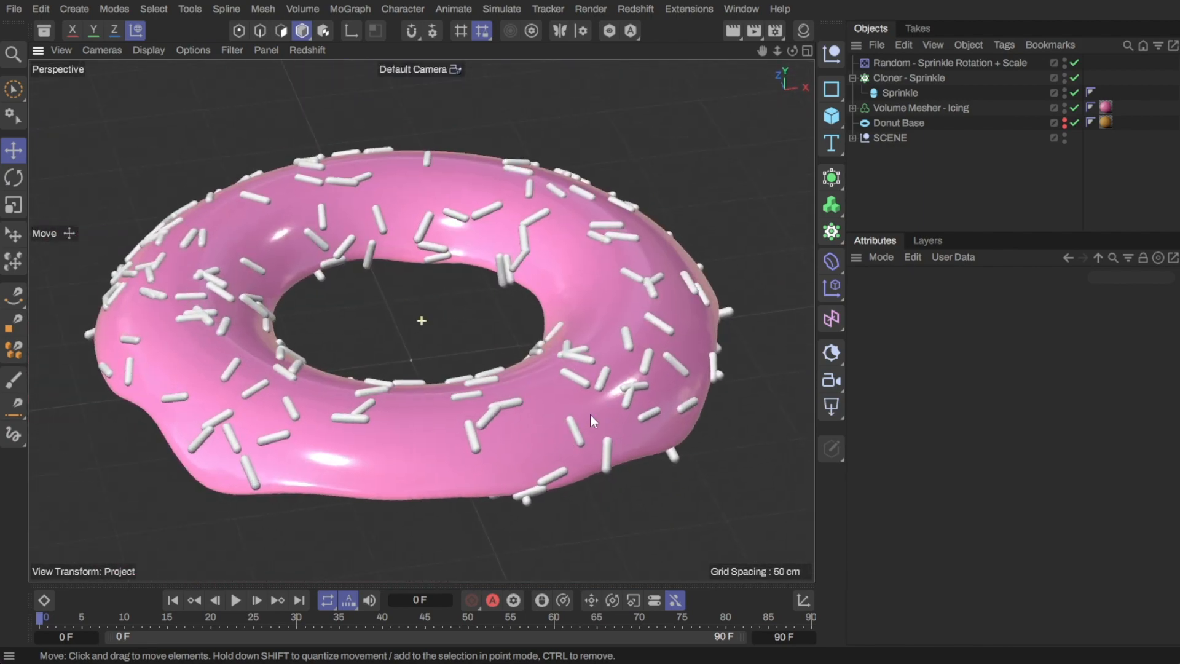
{"action": "left_click", "coordinate": [910, 77]}
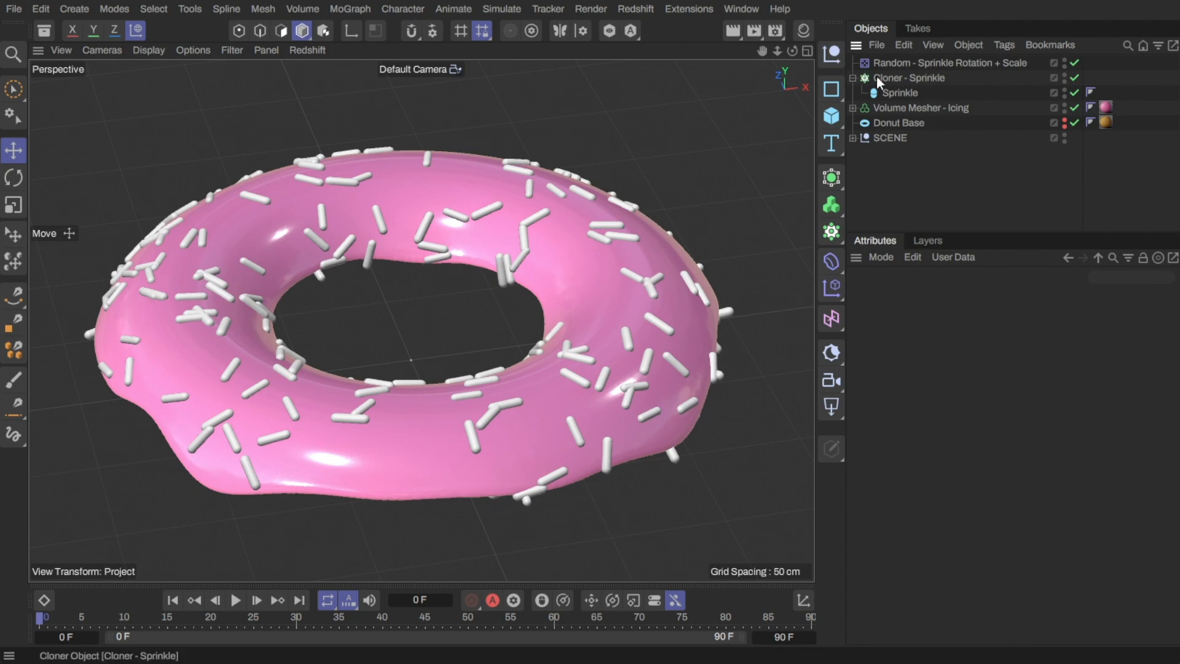
{"action": "left_click", "coordinate": [911, 78]}
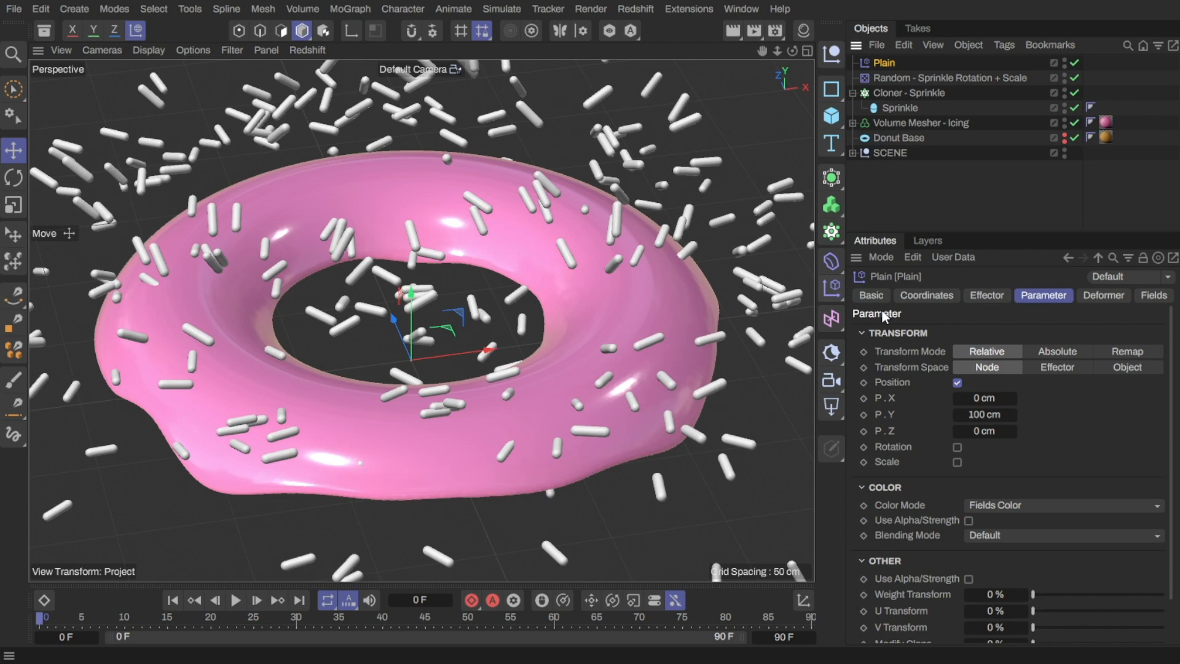
Rename the Plain effector 'Hide Sprinkles', disable Position and enable Visibility.
{"action": "double_click", "coordinate": [882, 63]}
{"action": "type", "text": " - Hide Sprinkles"}
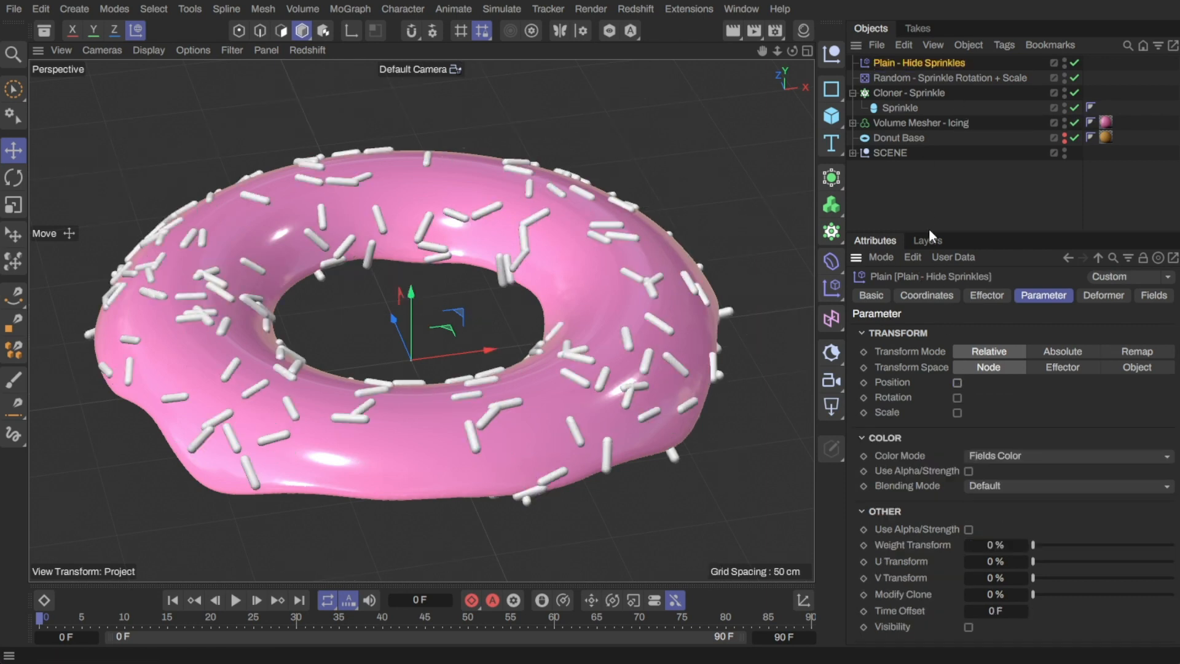
{"action": "left_click", "coordinate": [966, 626]}
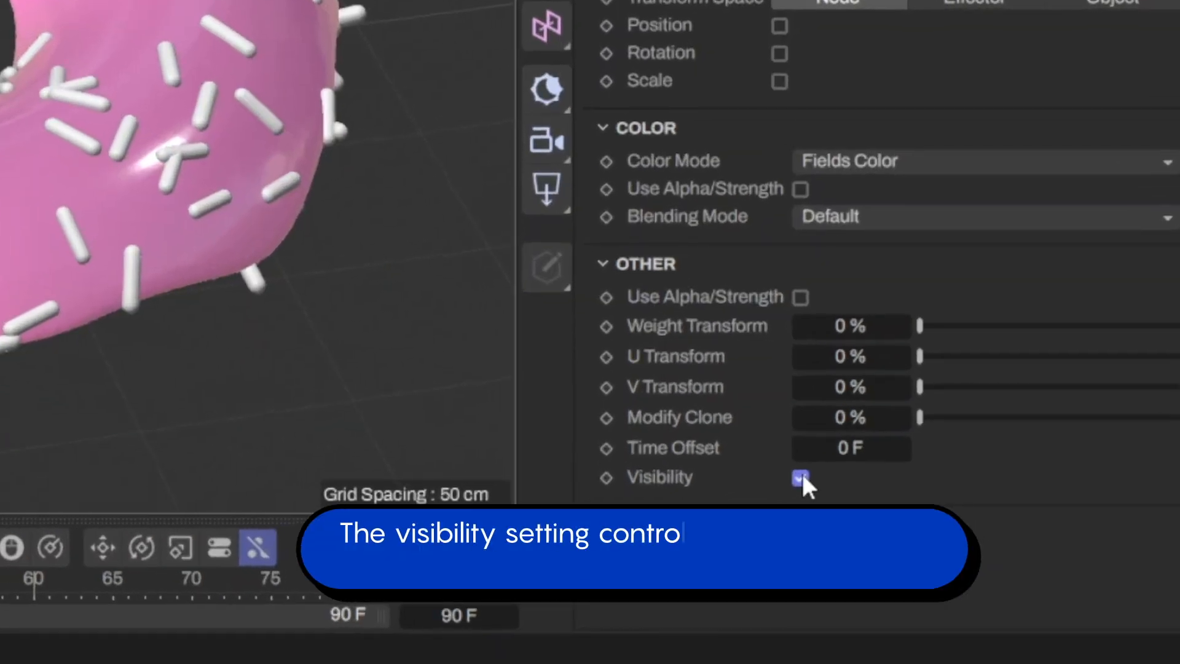
{"action": "left_click", "coordinate": [799, 478]}
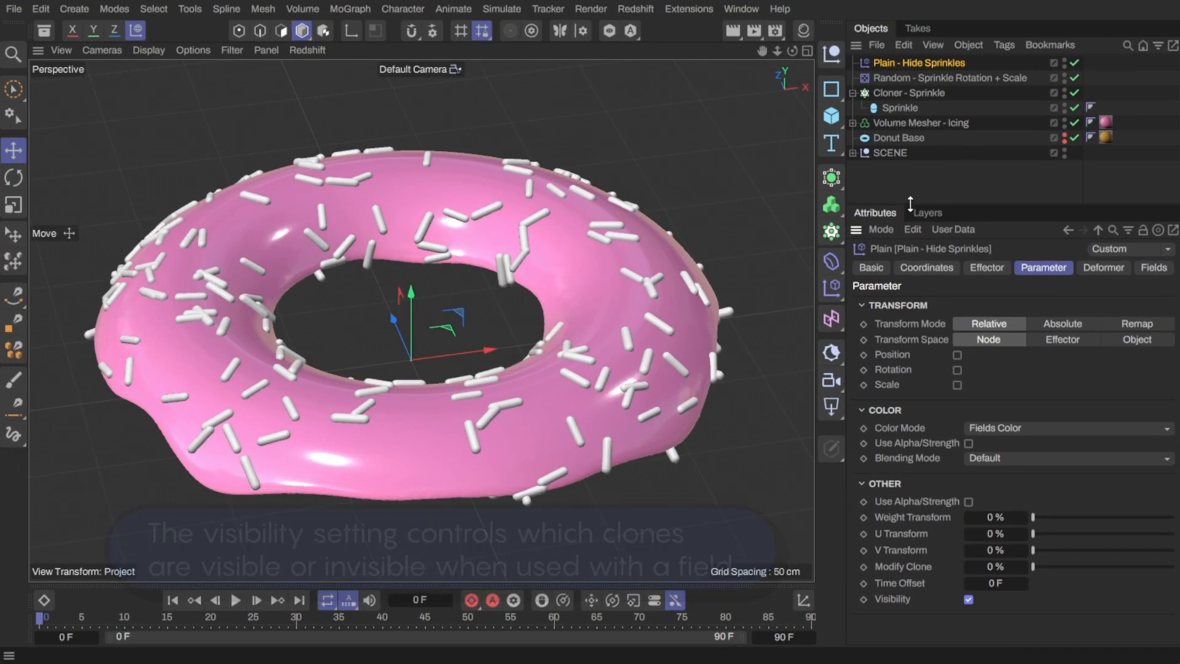
{"action": "left_click", "coordinate": [1152, 267]}
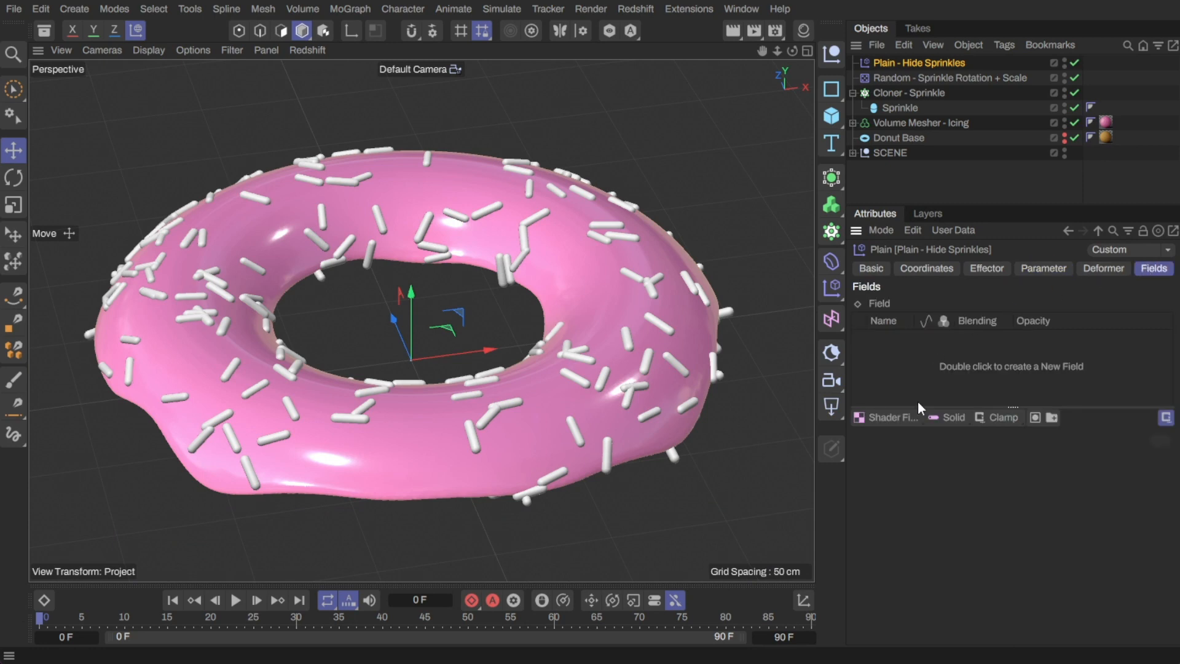
Give Hide Sprinkles a Shader Field using the Effects > Terrain Mask shader.
{"action": "left_click", "coordinate": [888, 417]}
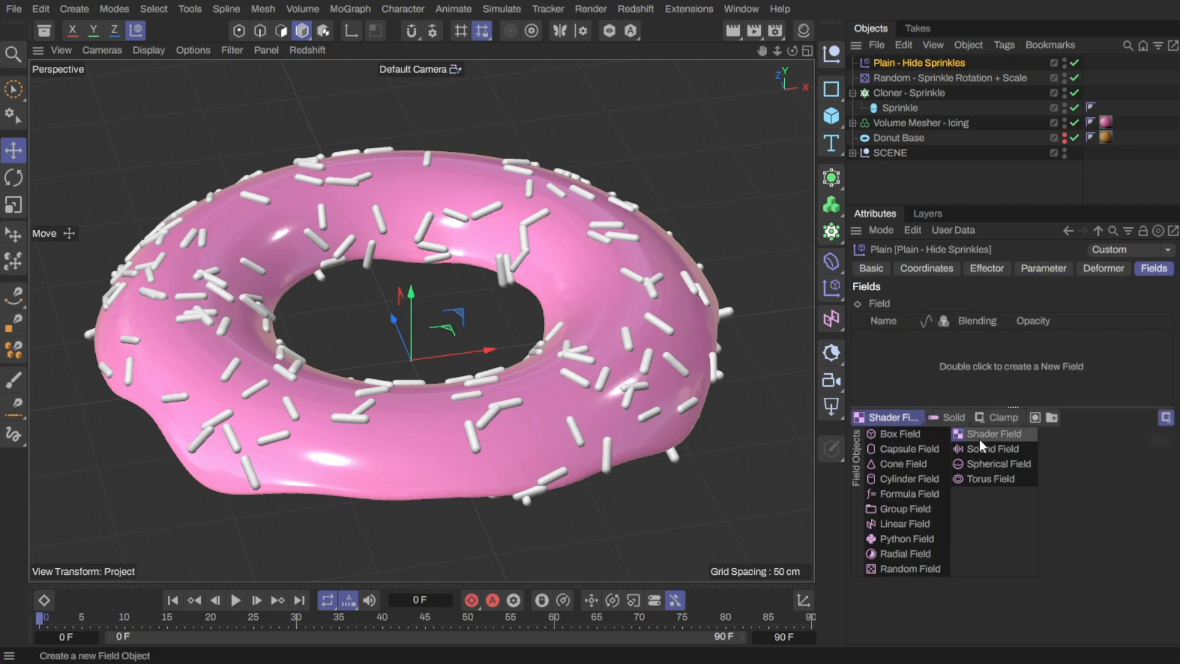
{"action": "left_click", "coordinate": [993, 433]}
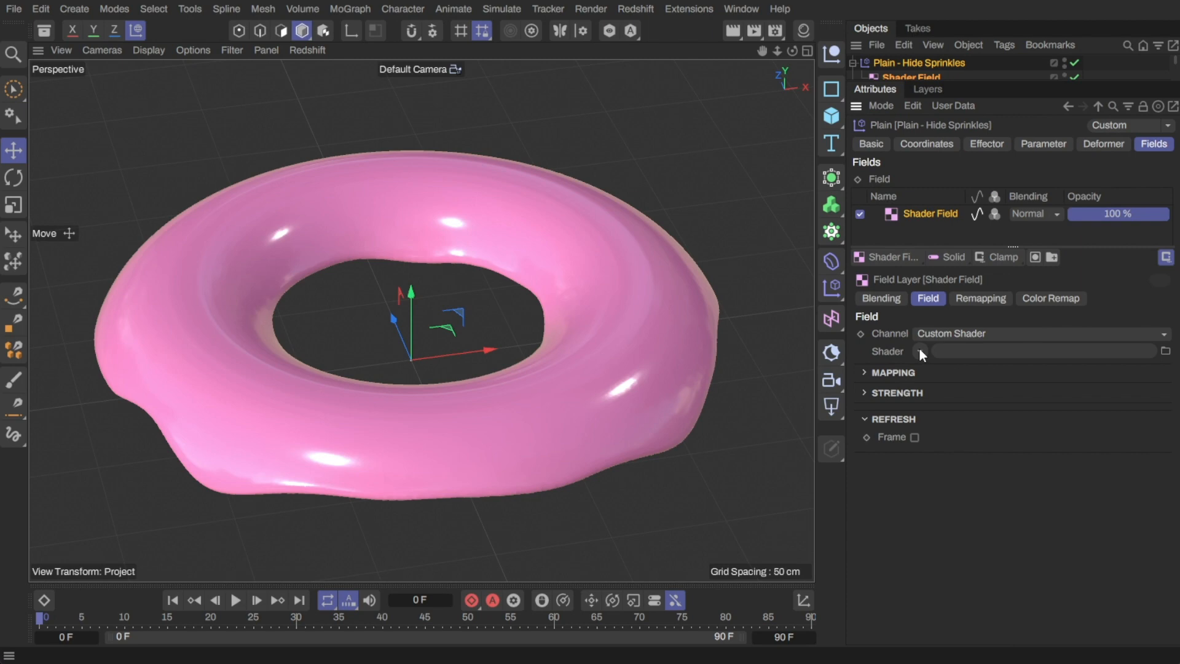
{"action": "left_click", "coordinate": [918, 351]}
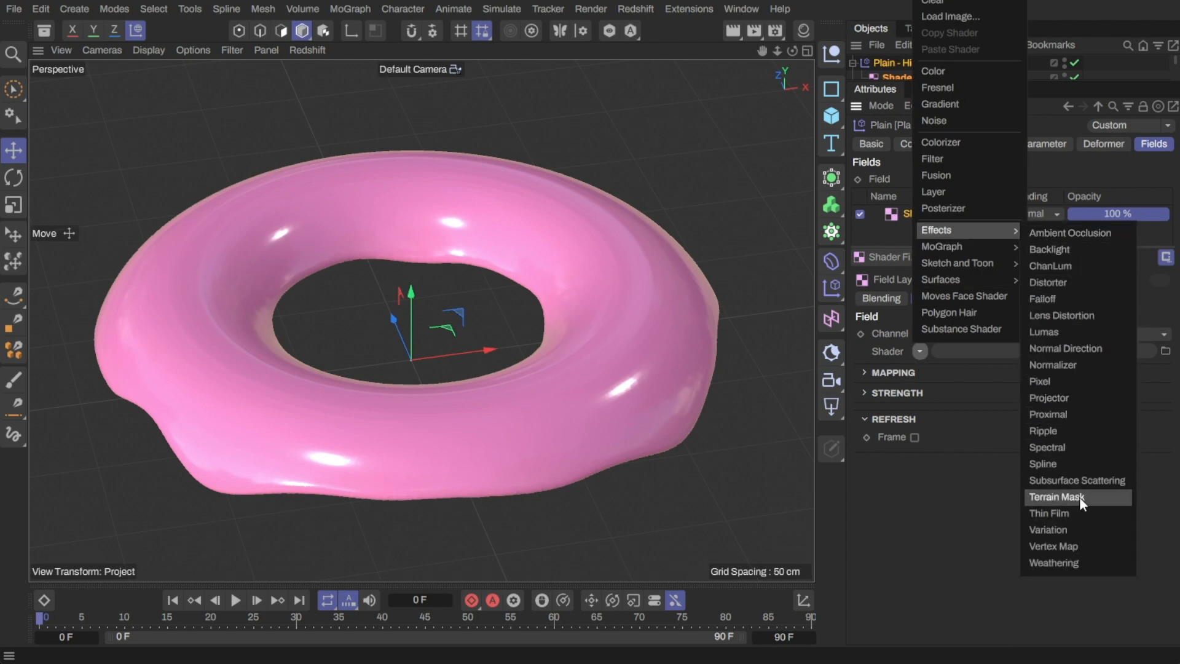
{"action": "left_click", "coordinate": [1061, 497]}
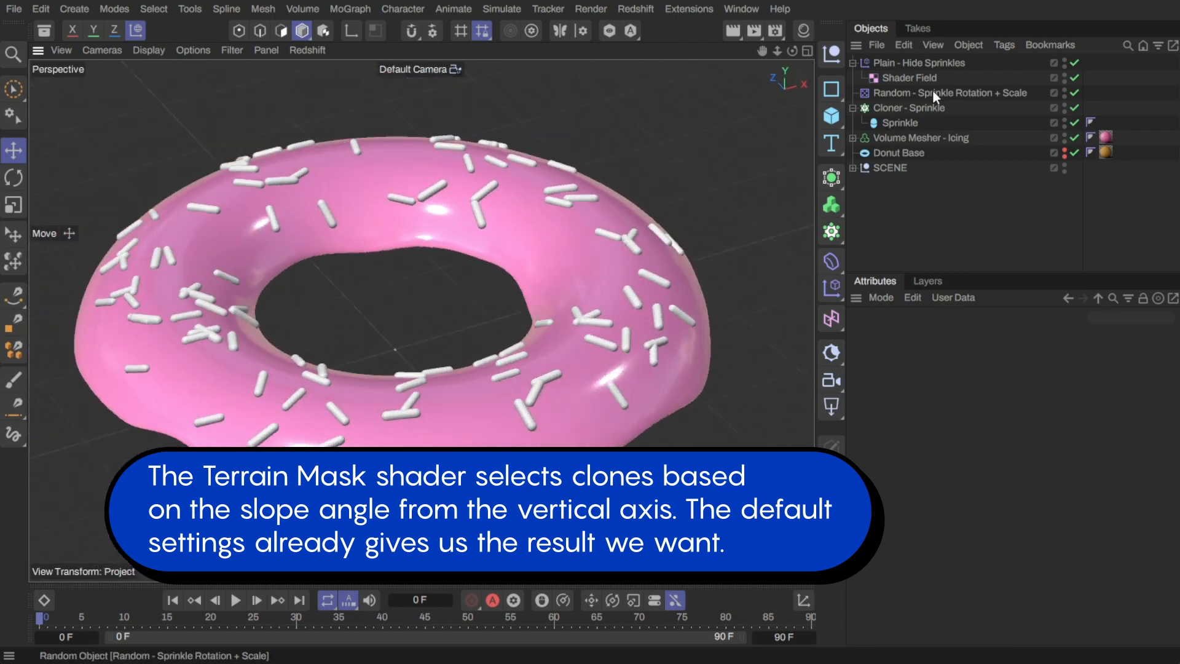
{"action": "left_click", "coordinate": [910, 92]}
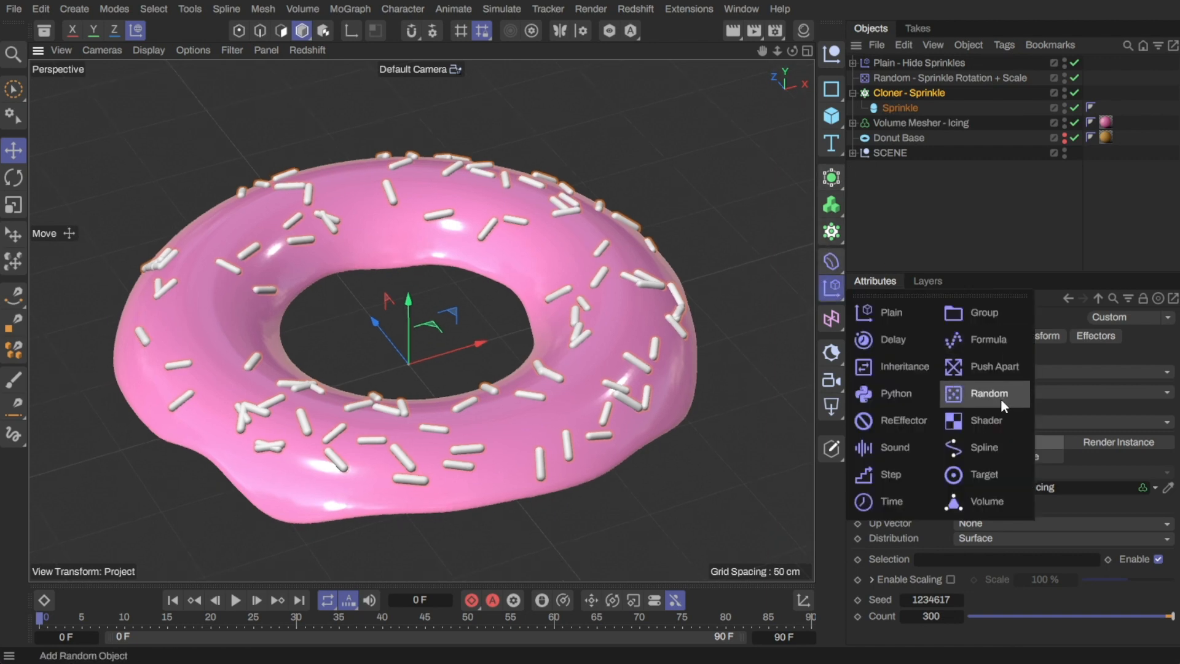
Add a second Random effector with Position off and Effector Color mode.
{"action": "left_click", "coordinate": [992, 392]}
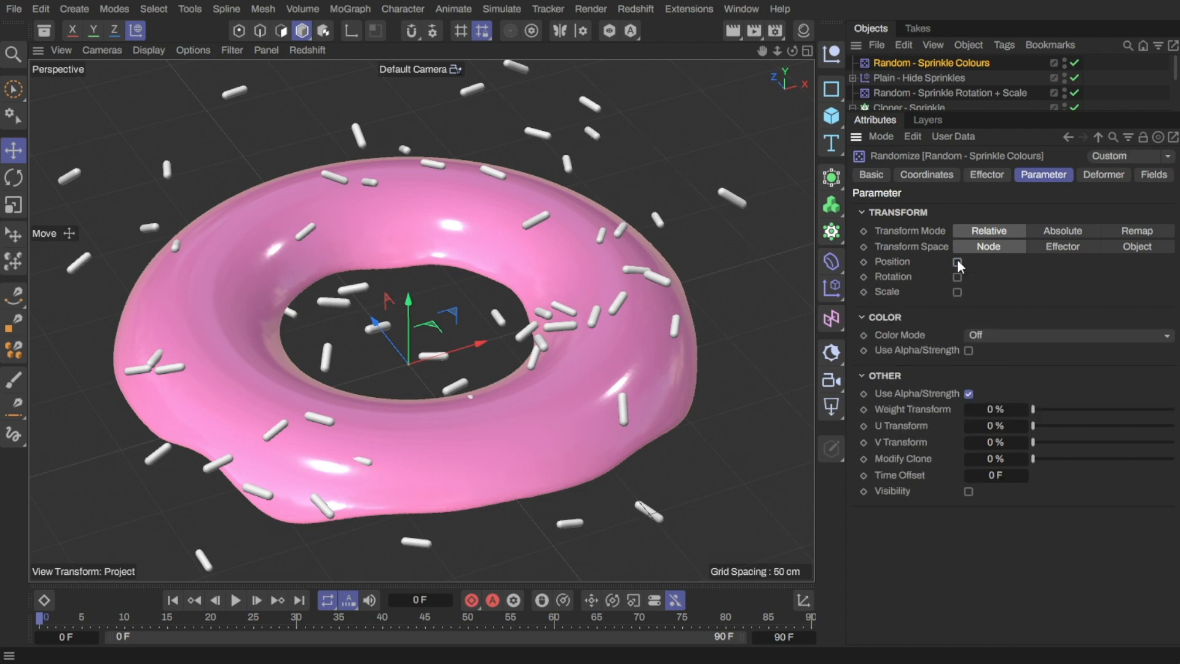
{"action": "left_click", "coordinate": [1065, 335]}
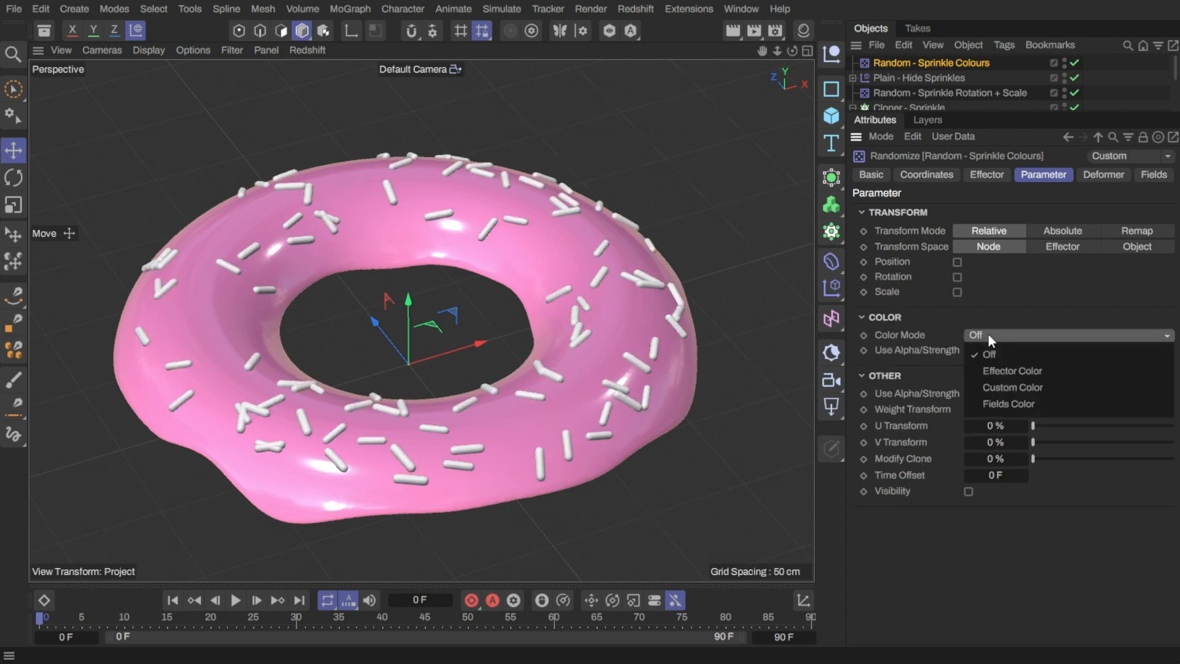
{"action": "mouse_move", "coordinate": [1011, 371]}
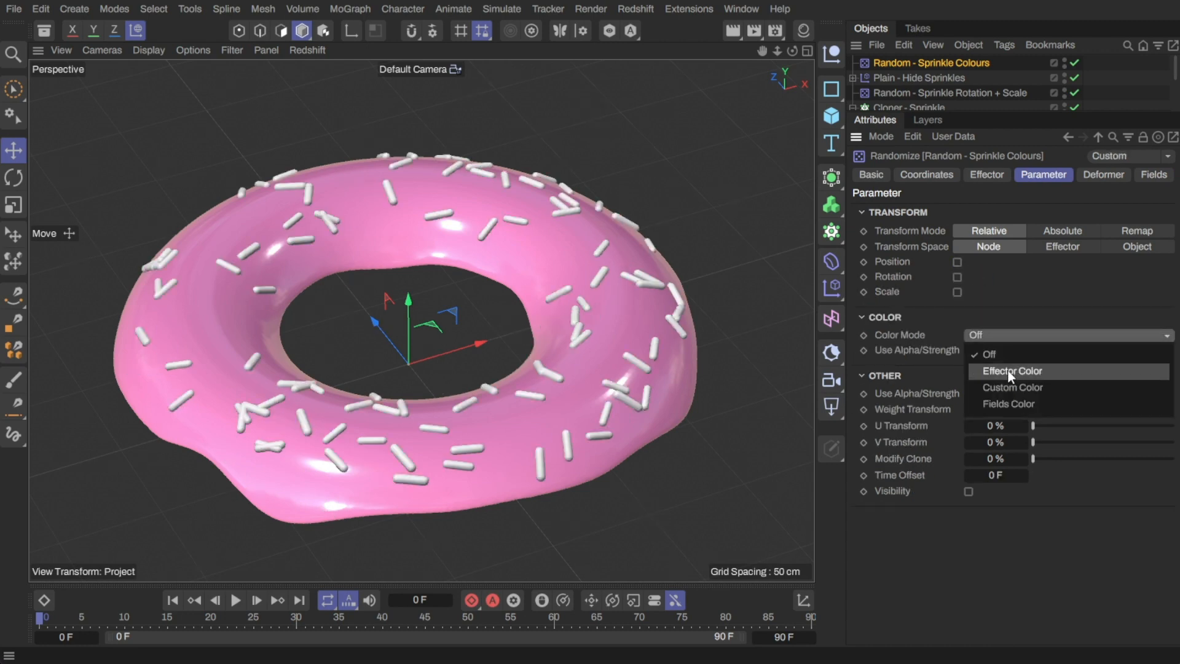
{"action": "left_click", "coordinate": [1012, 371]}
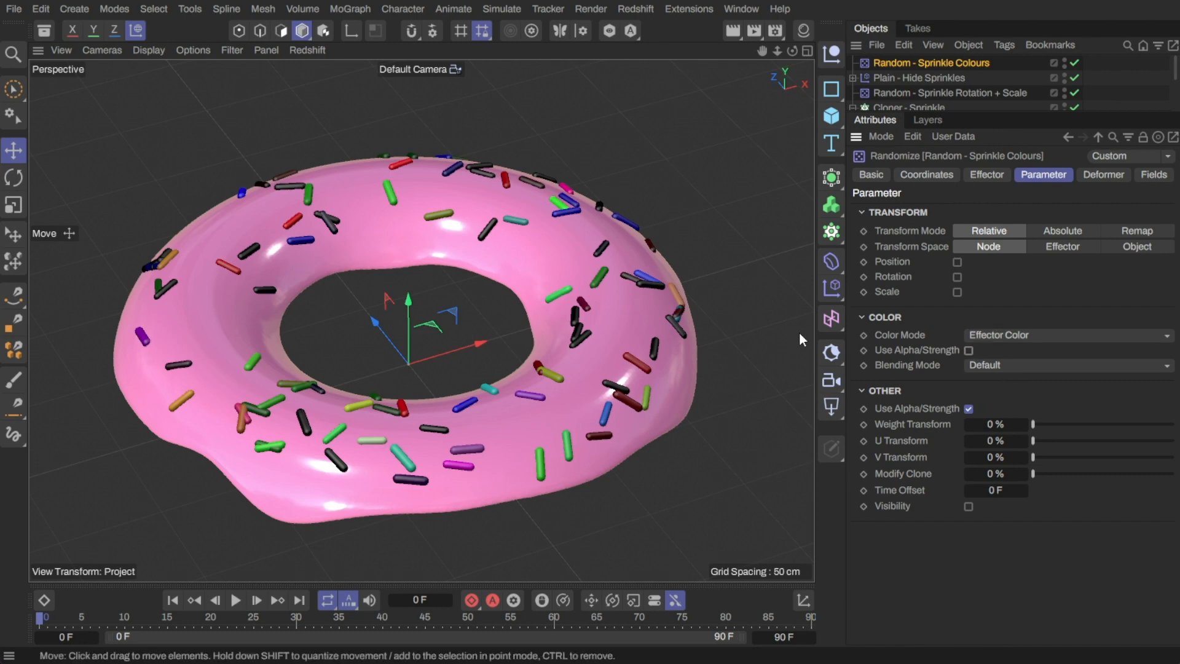
{"action": "left_click", "coordinate": [985, 174]}
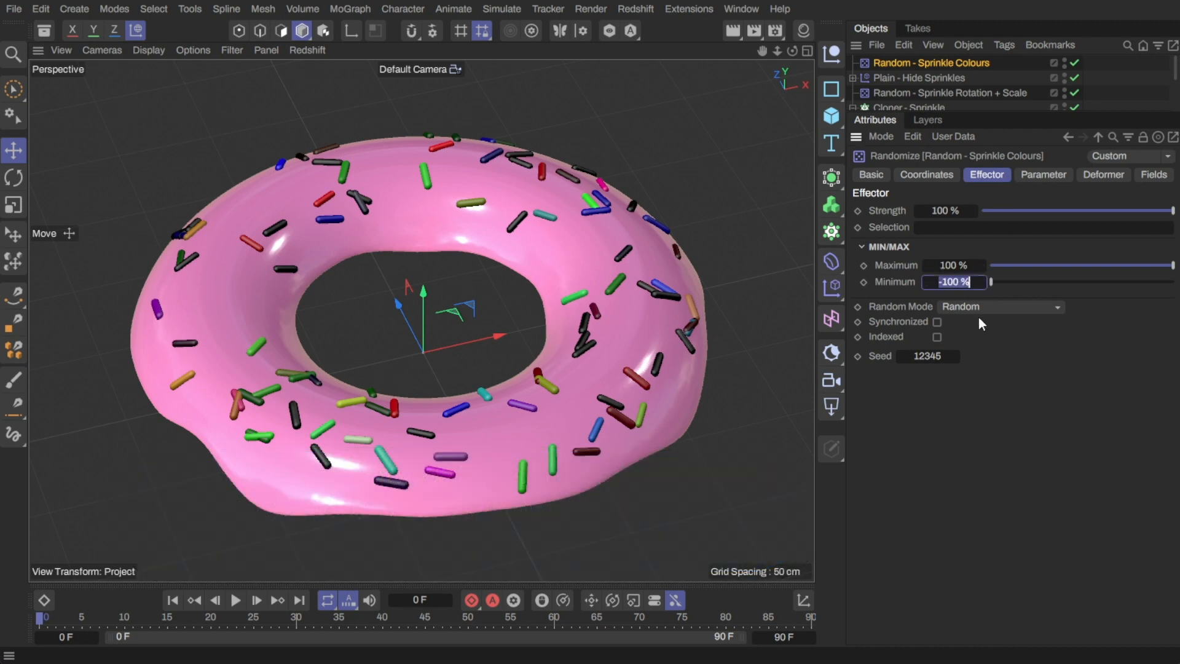
Set the colour effector's Minimum to 0% and change its Seed.
{"action": "type", "text": "0%"}
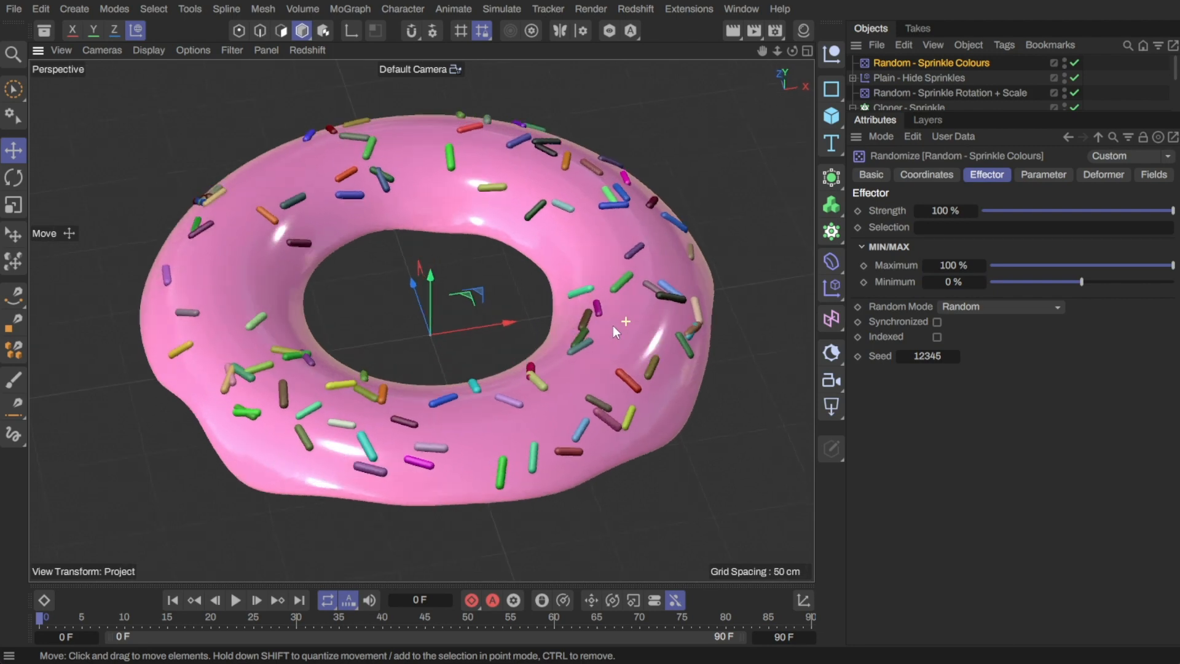
{"action": "left_click", "coordinate": [953, 356]}
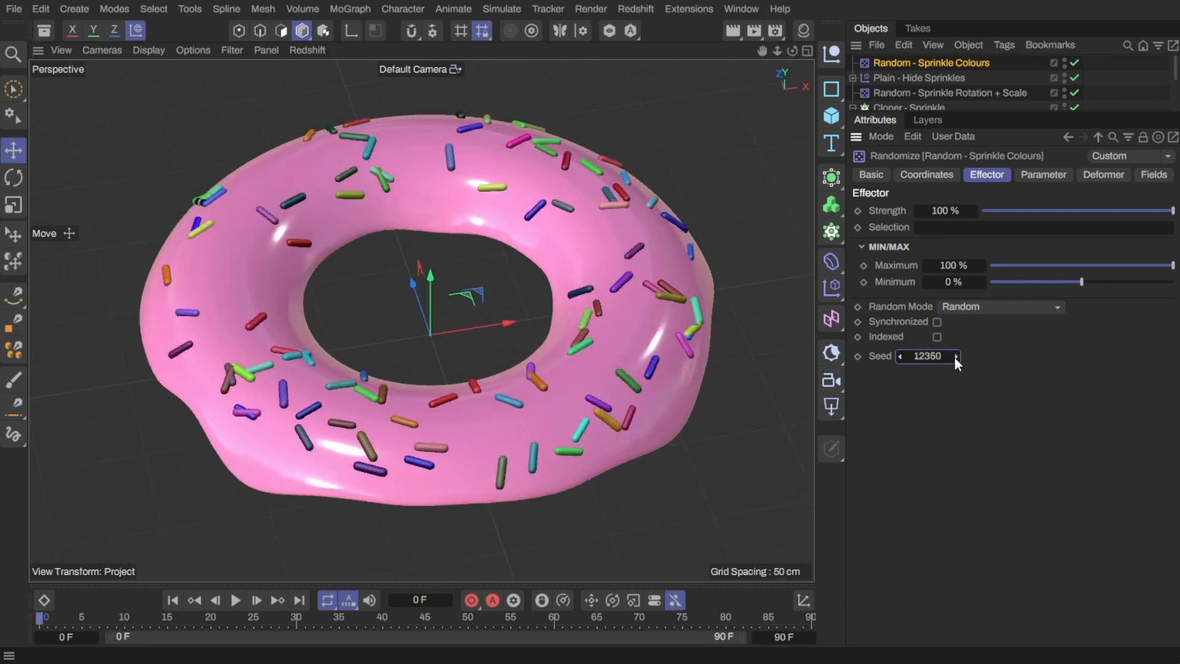
{"action": "left_click", "coordinate": [945, 356]}
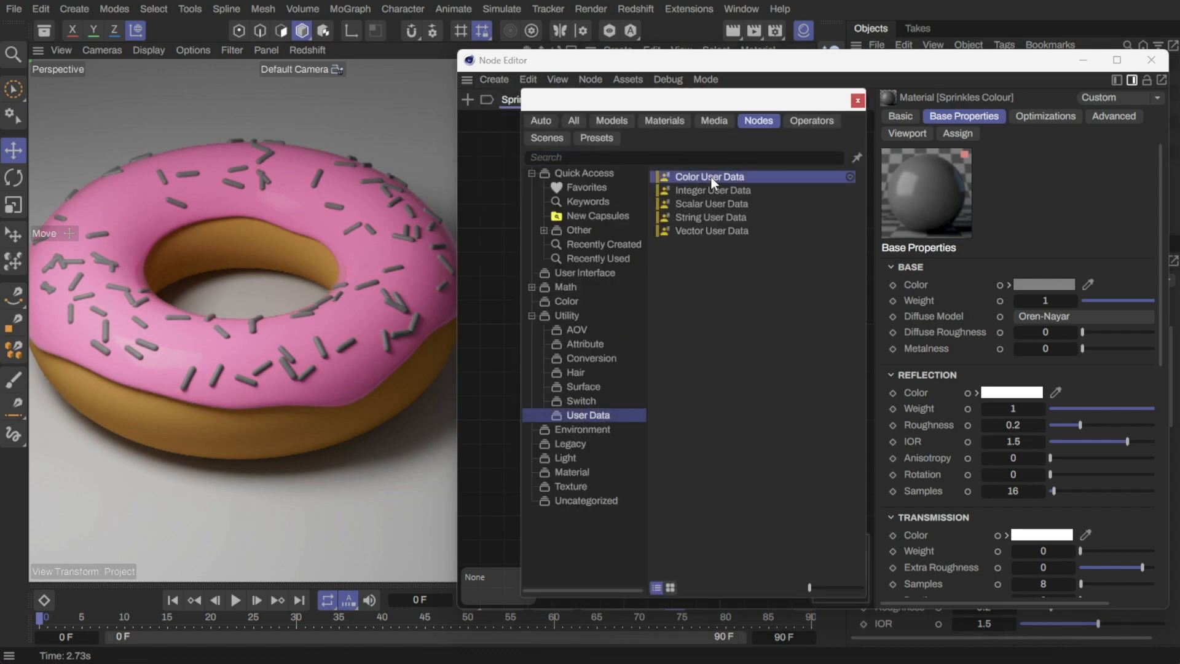
Add a Color User Data node to the Sprinkles Colour node graph.
{"action": "double_click", "coordinate": [707, 176]}
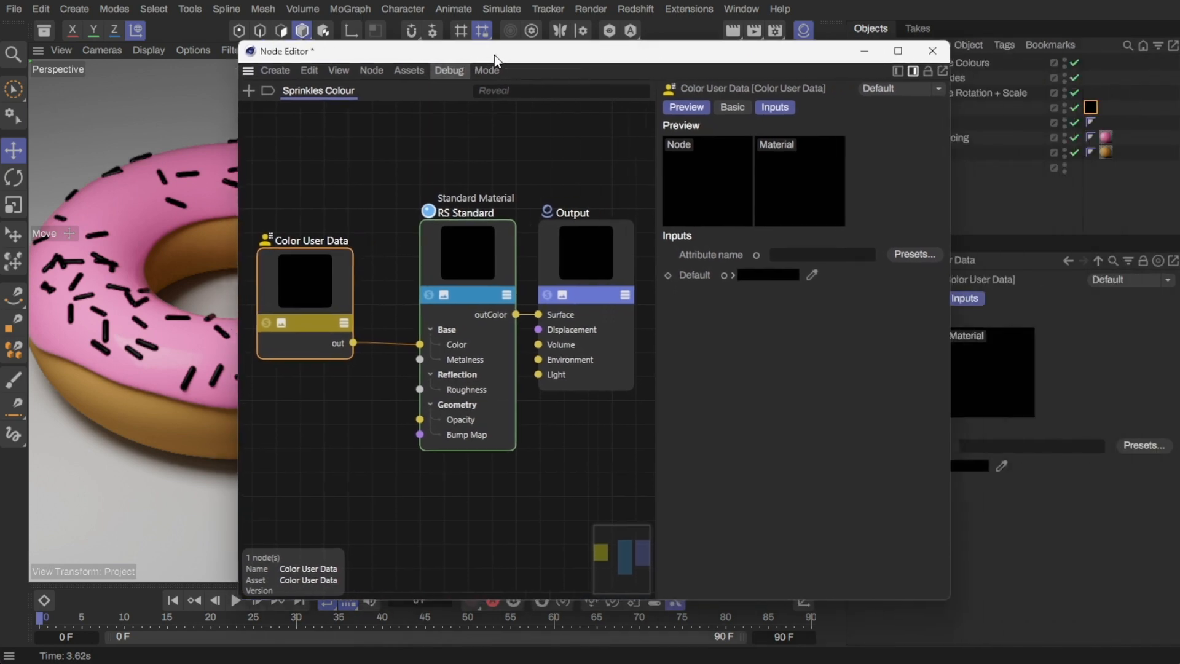
Set the Color User Data attribute to RSMGColor and search the node browser for ramp.
{"action": "left_click", "coordinate": [892, 254]}
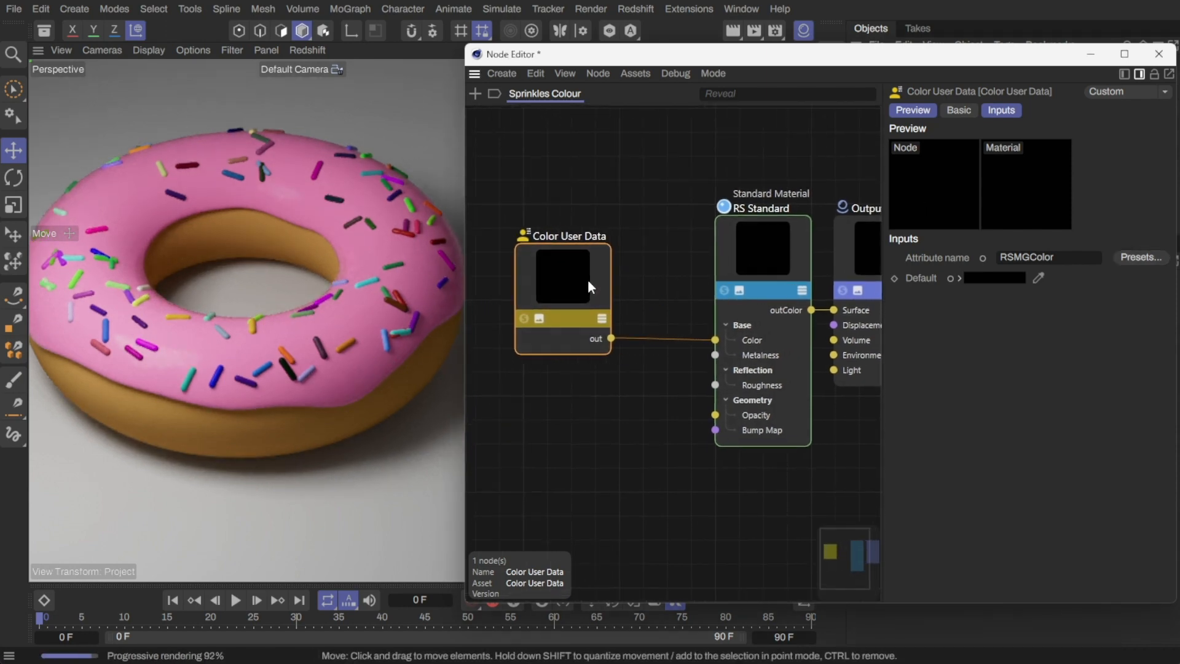
{"action": "type", "text": "ramp"}
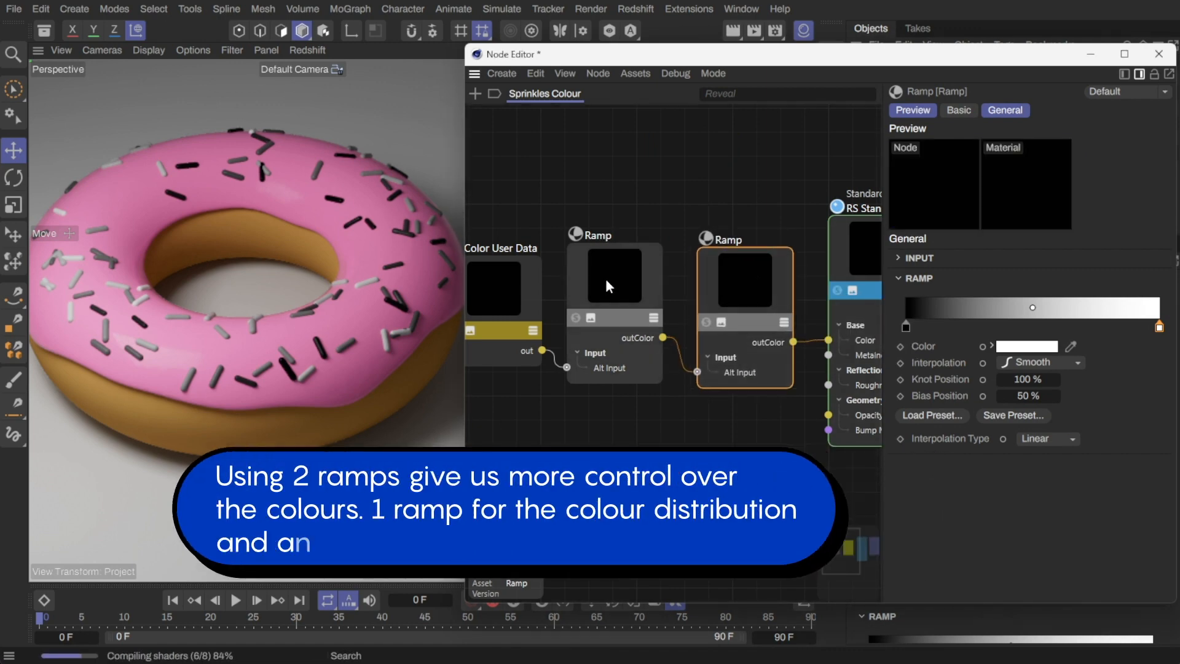
Rename the second ramp 'Ramp - Colorise' and list its gradient presets.
{"action": "left_click", "coordinate": [958, 110]}
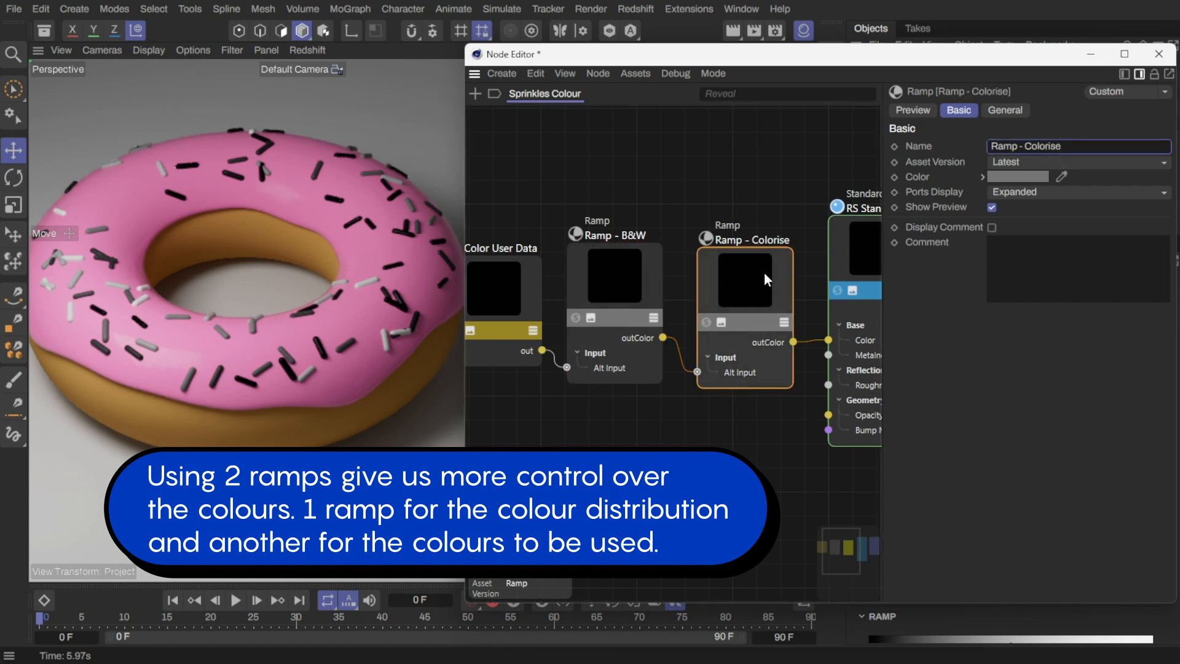
{"action": "left_click", "coordinate": [1005, 110]}
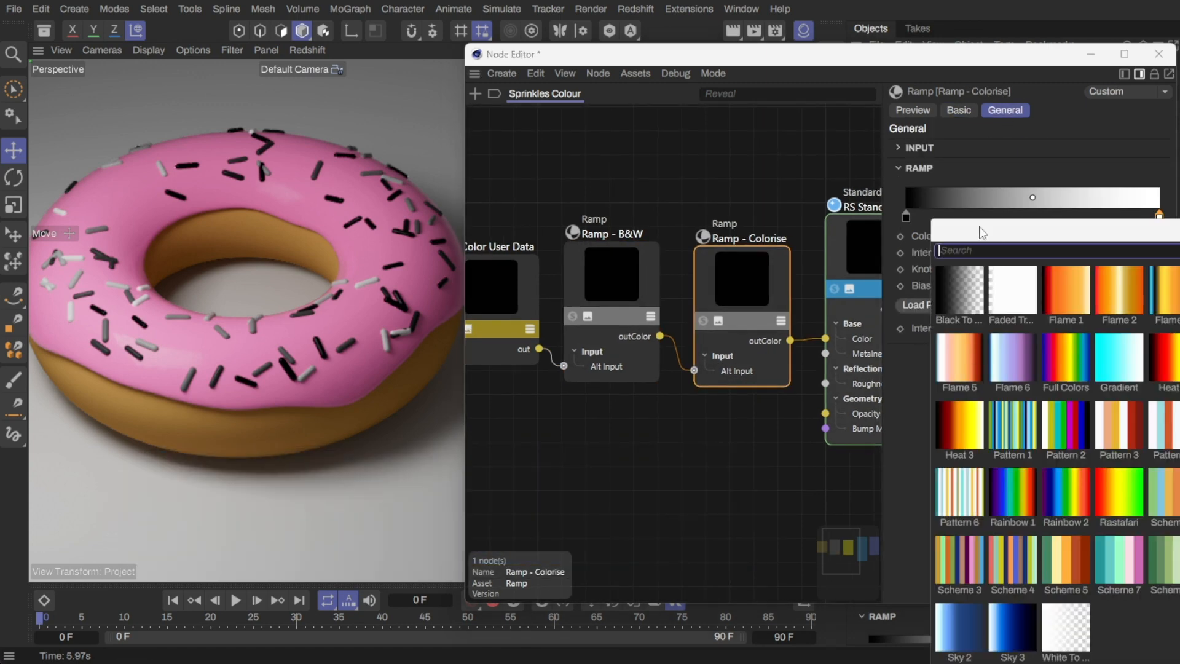